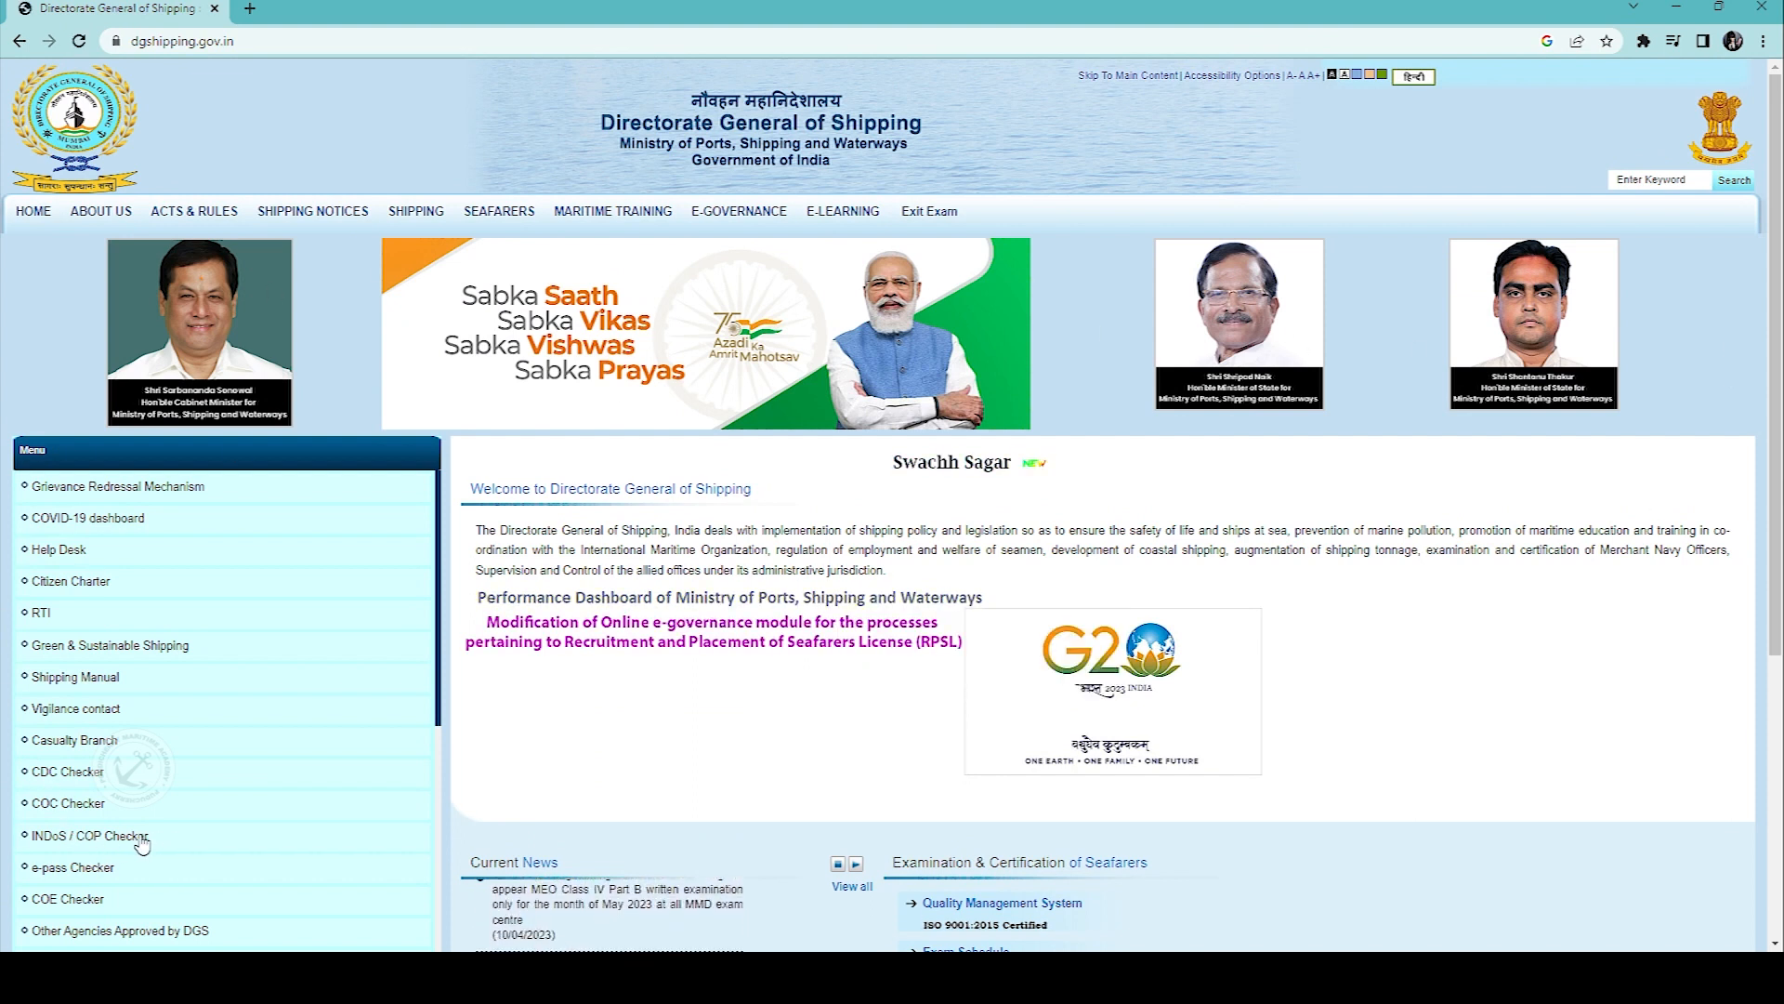
# Step: Choose STCW Course as the search type and focus the INDoS number field
pyautogui.click(86, 835)
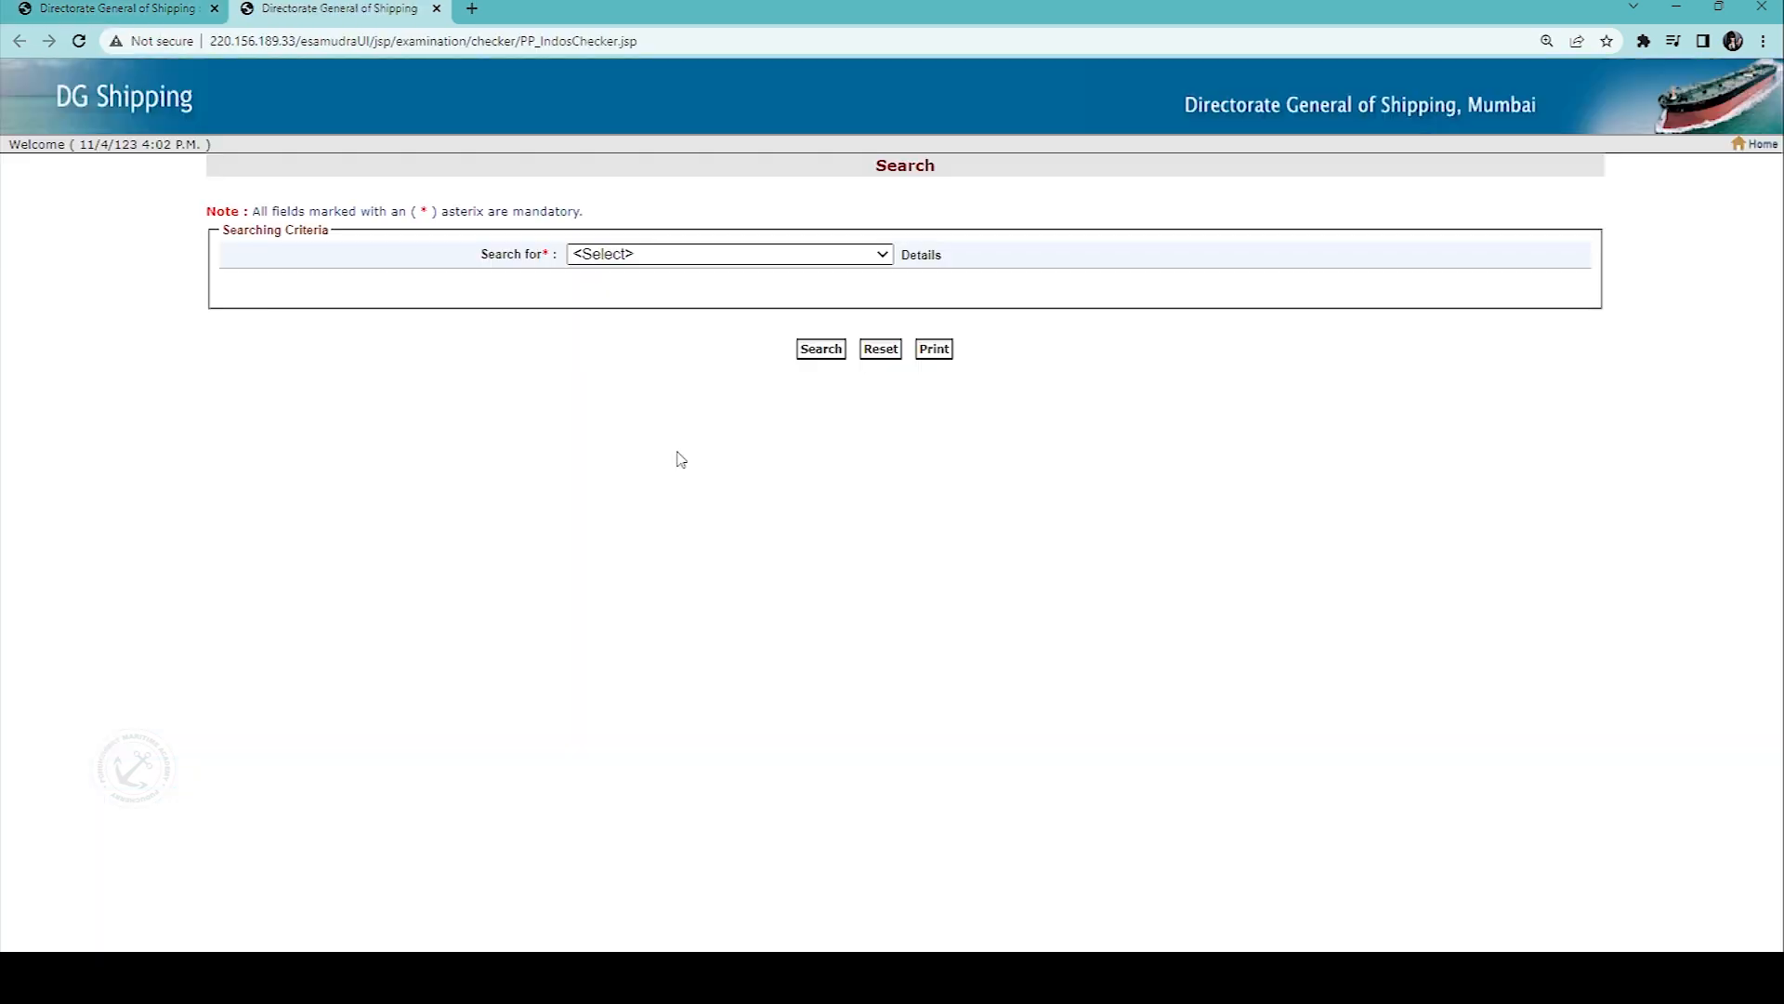
pyautogui.click(729, 252)
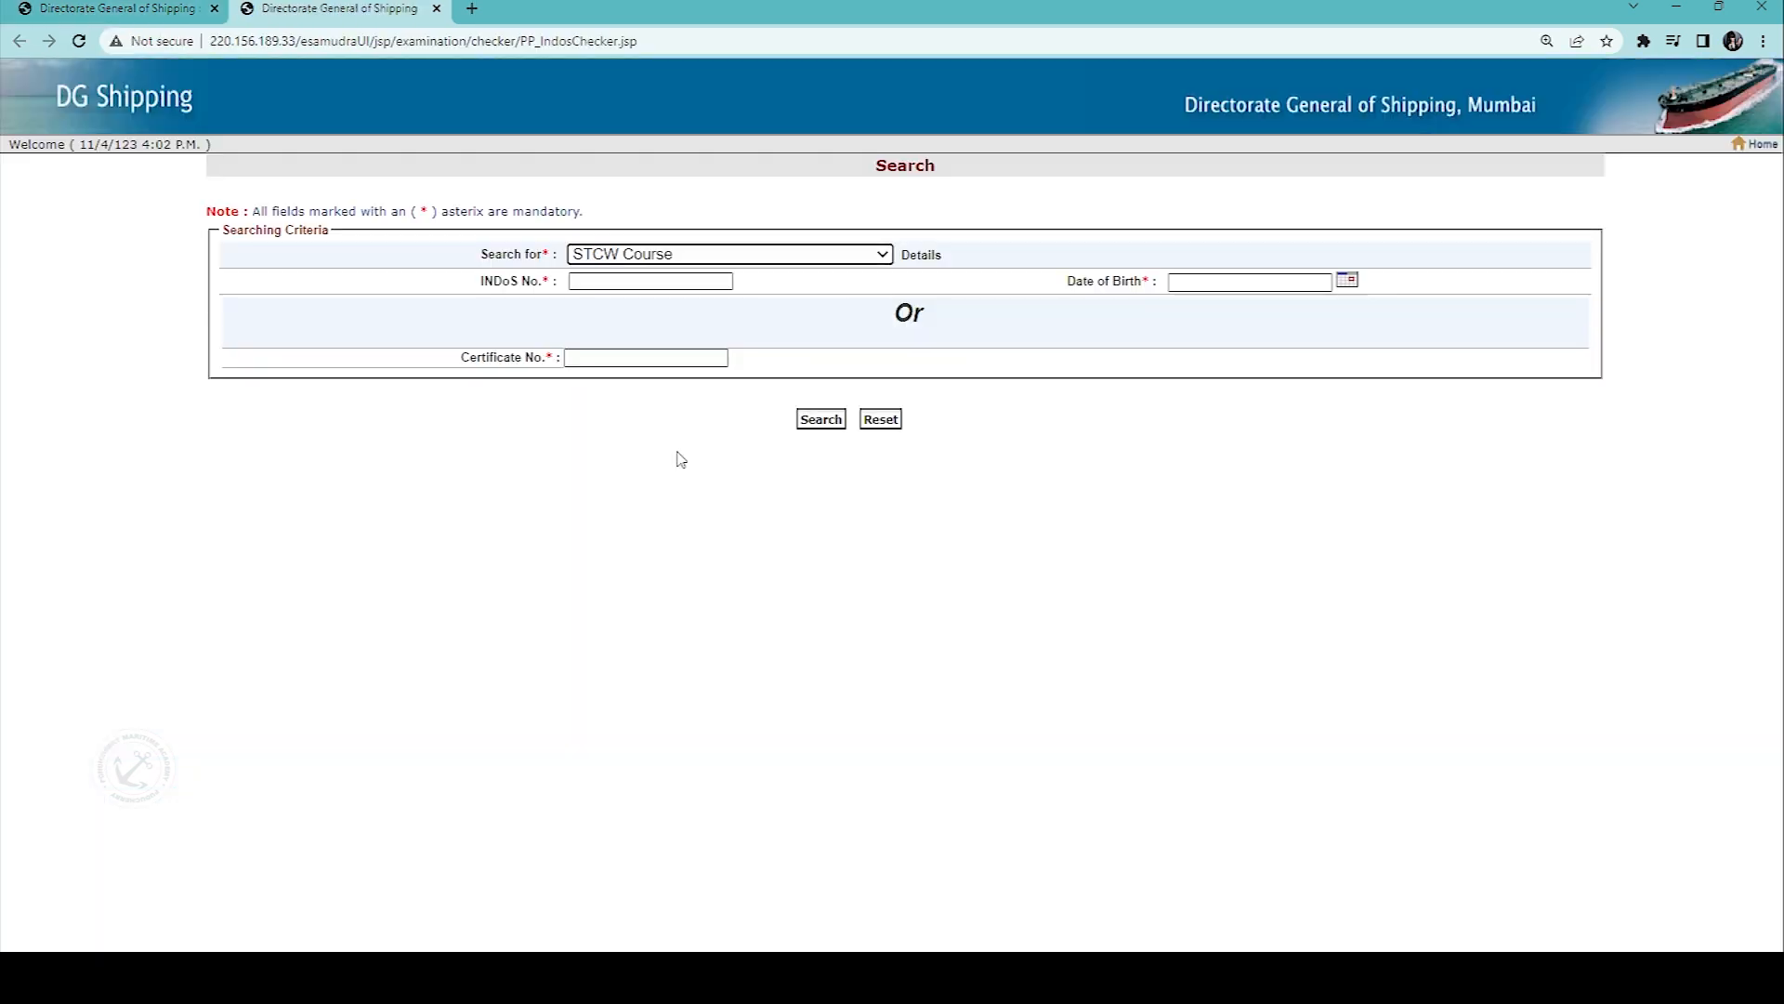
pyautogui.moveTo(722, 386)
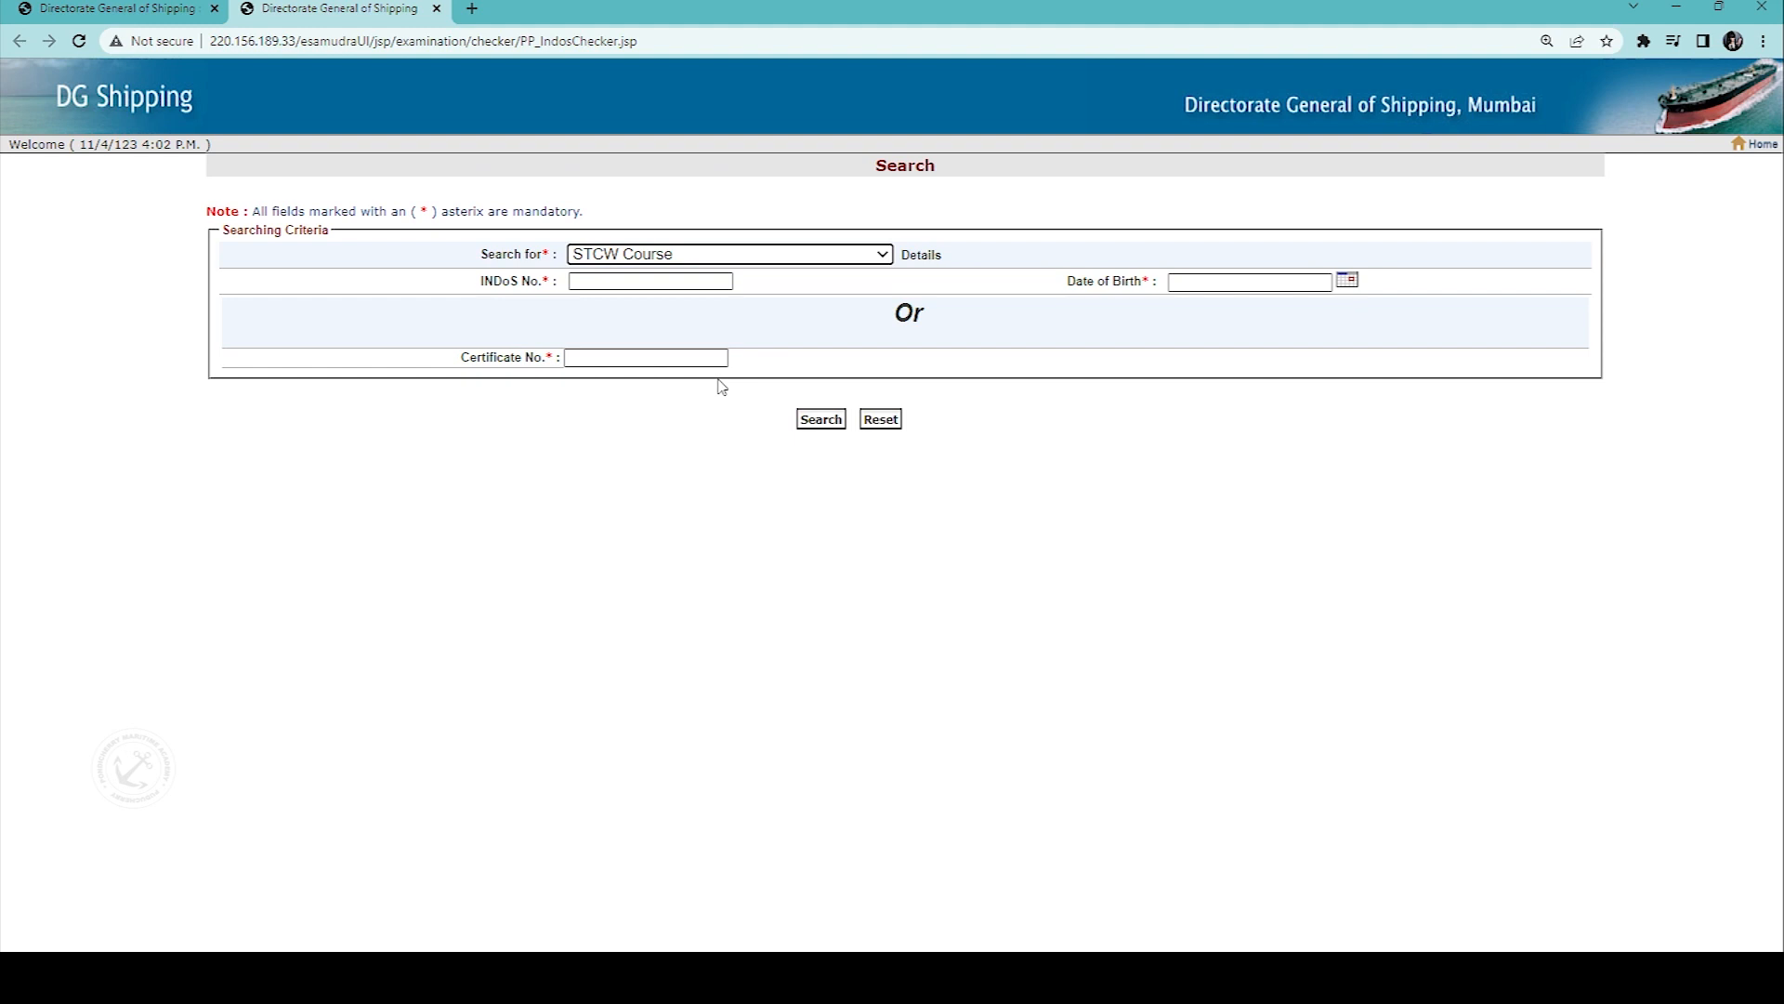
pyautogui.moveTo(309, 308)
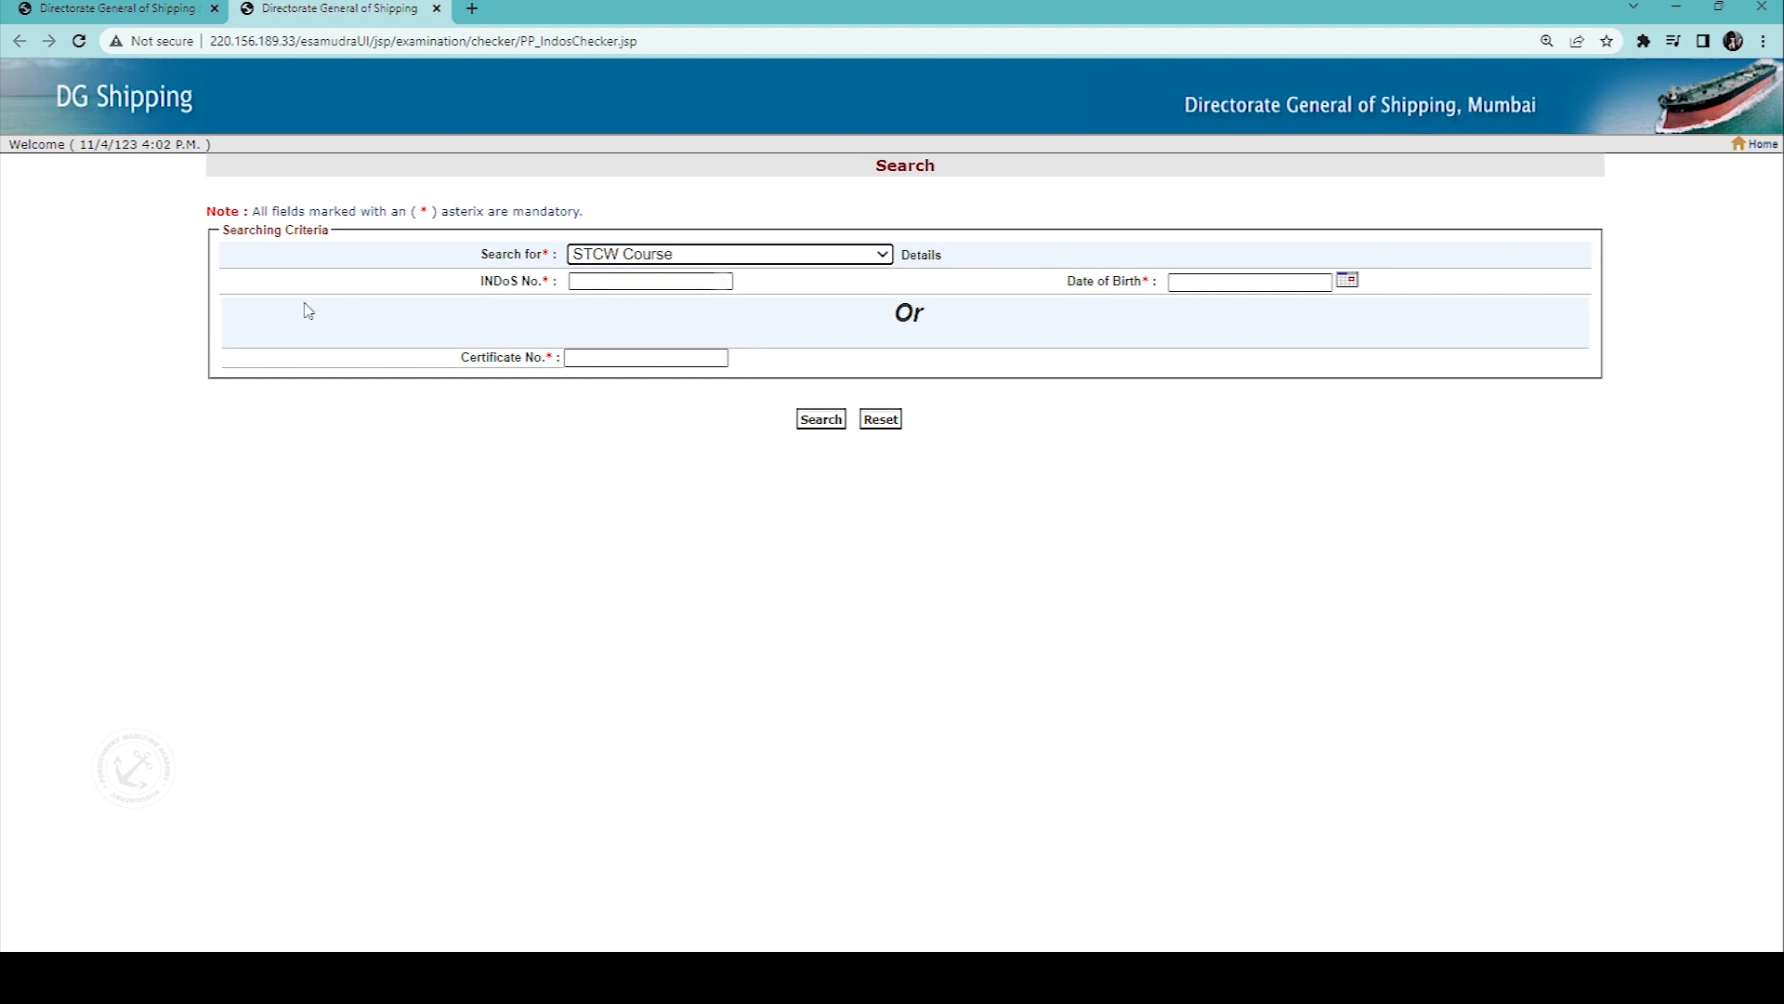
pyautogui.click(650, 280)
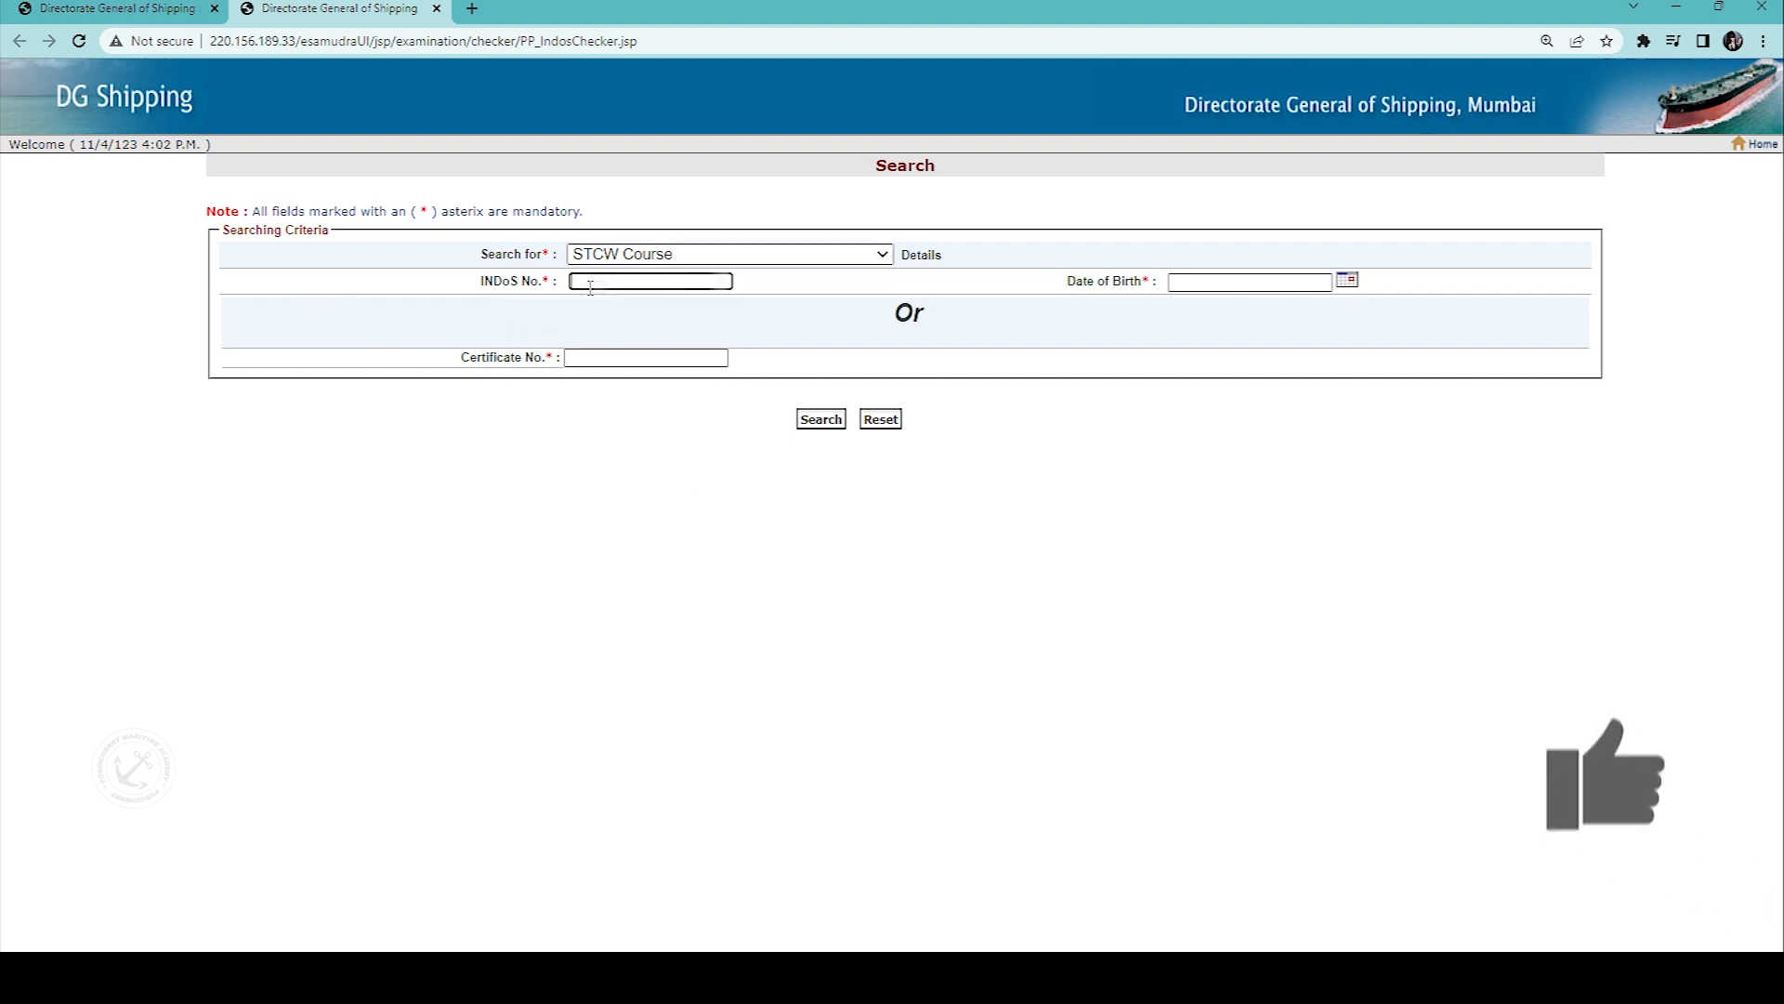
# Step: Enter the seafarer's INDoS number and date of birth and run the search
pyautogui.write('06E')
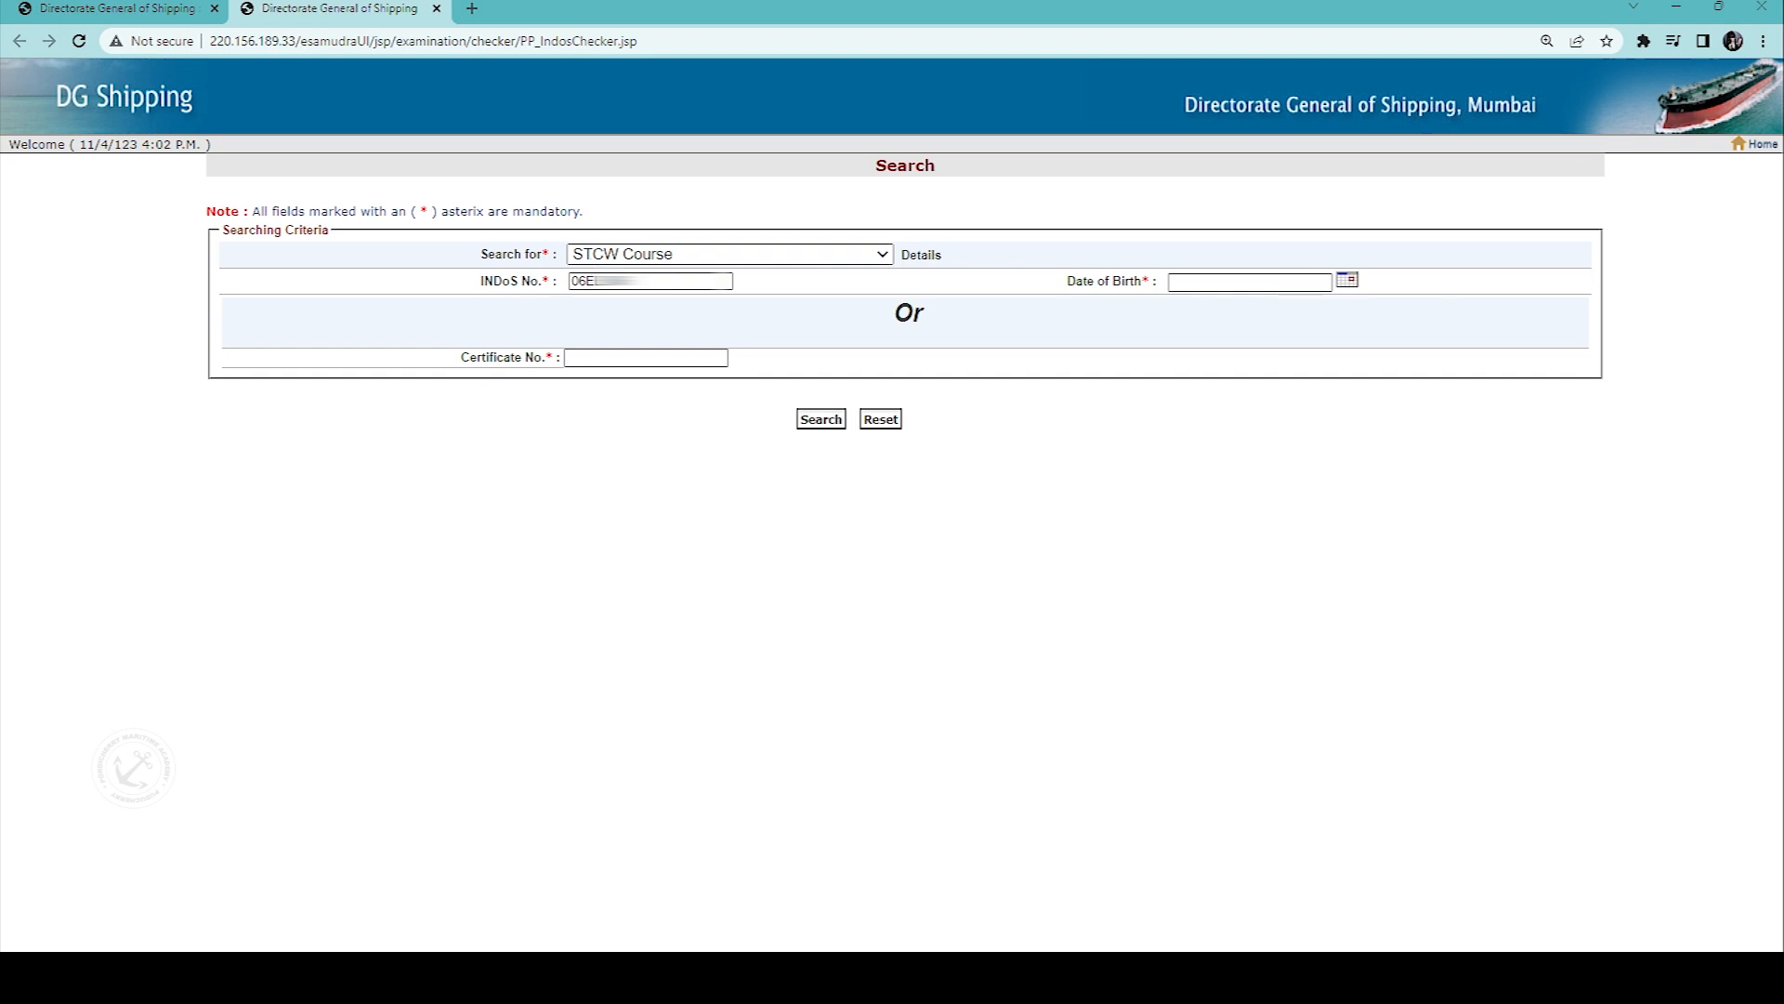
pyautogui.write('21/')
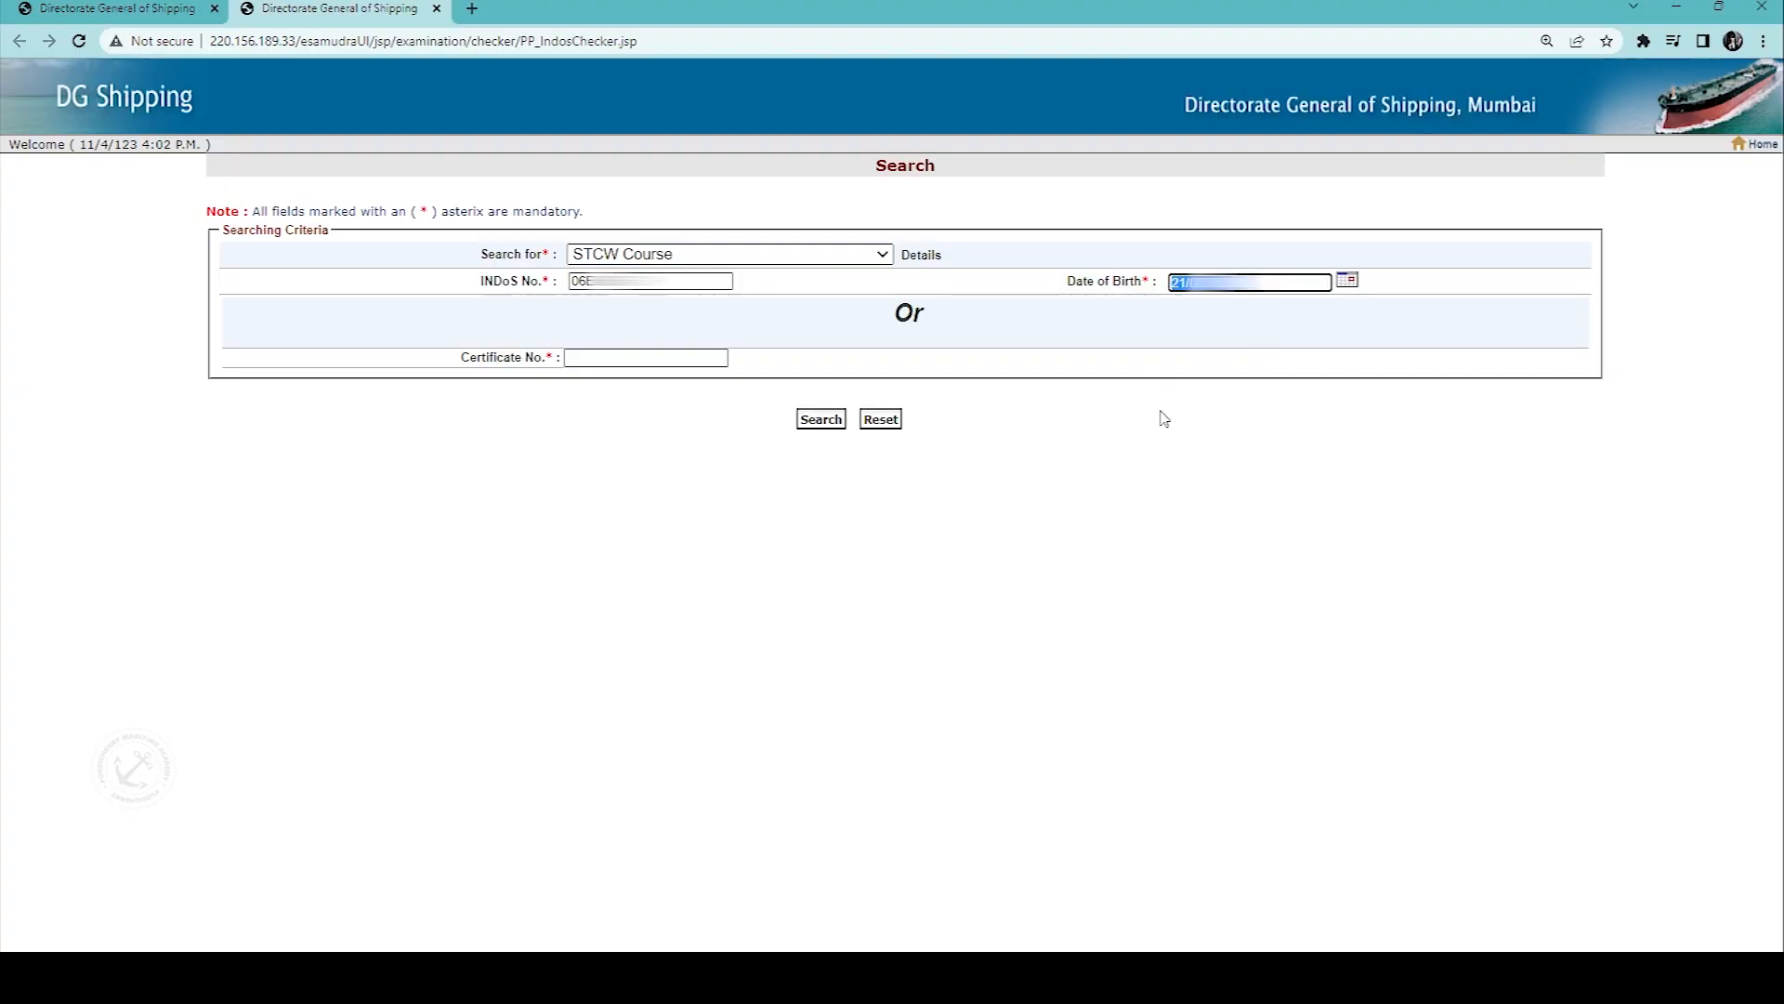
pyautogui.click(821, 418)
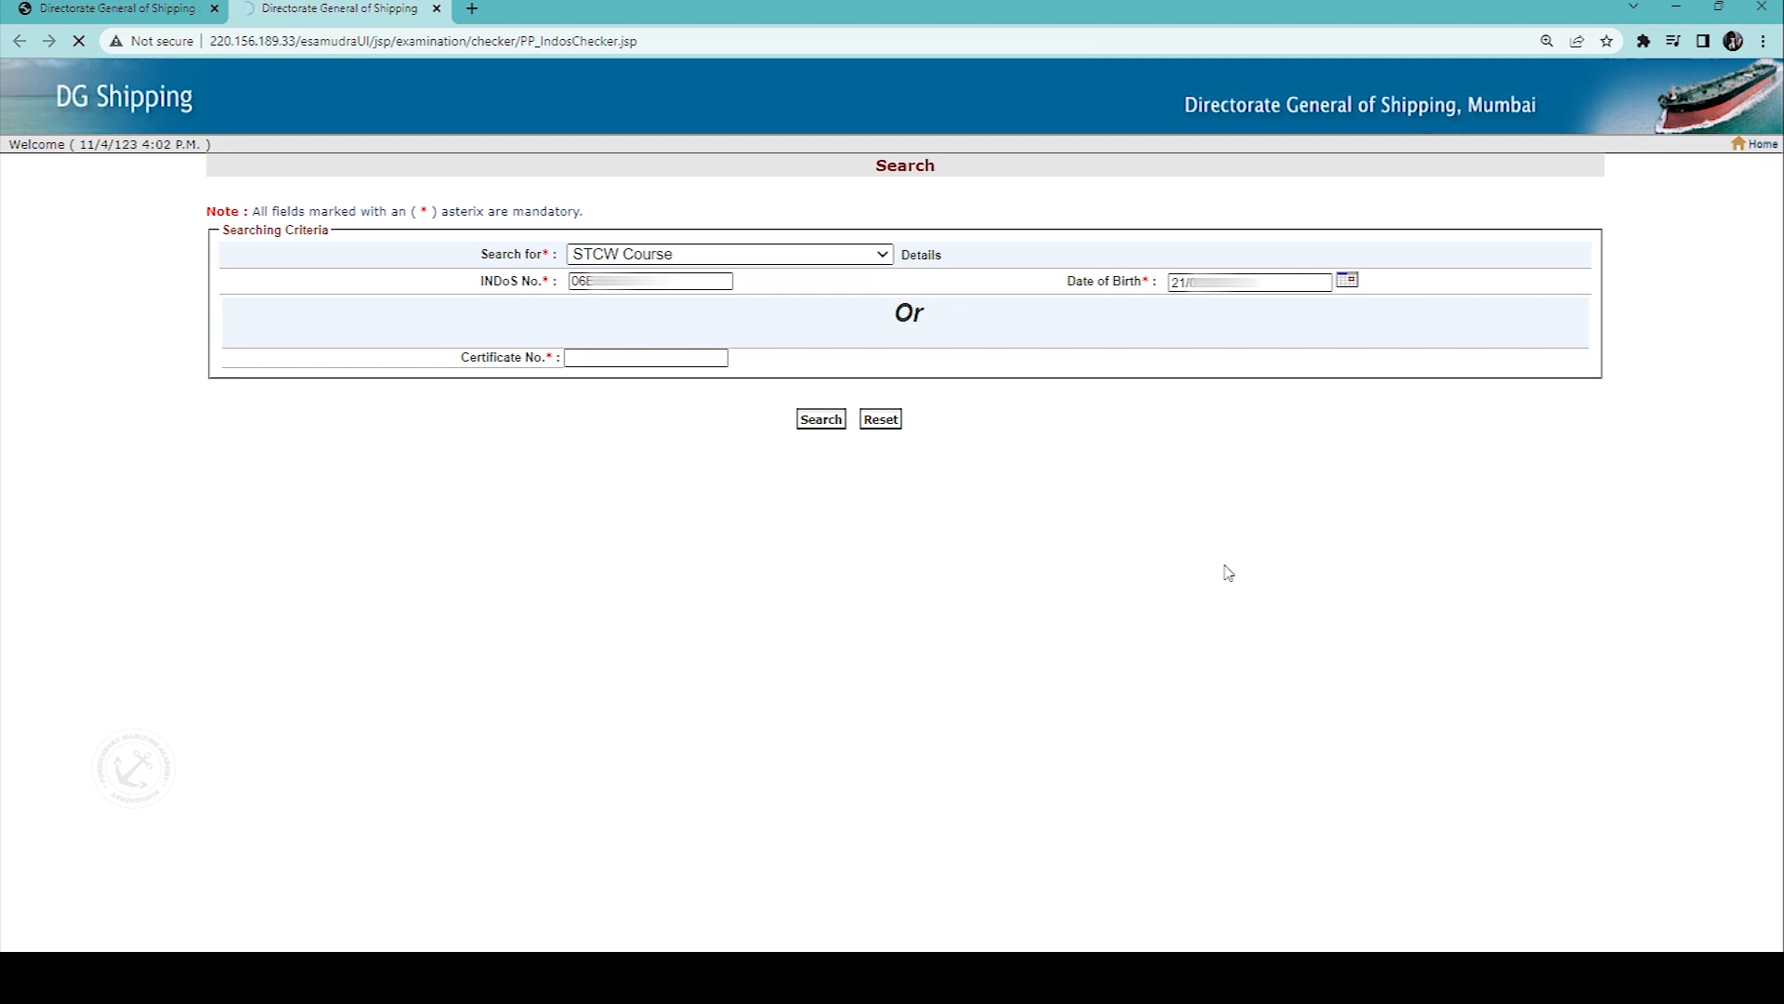
# Step: Load the Course Details list of the four STCW course certificates
pyautogui.click(822, 418)
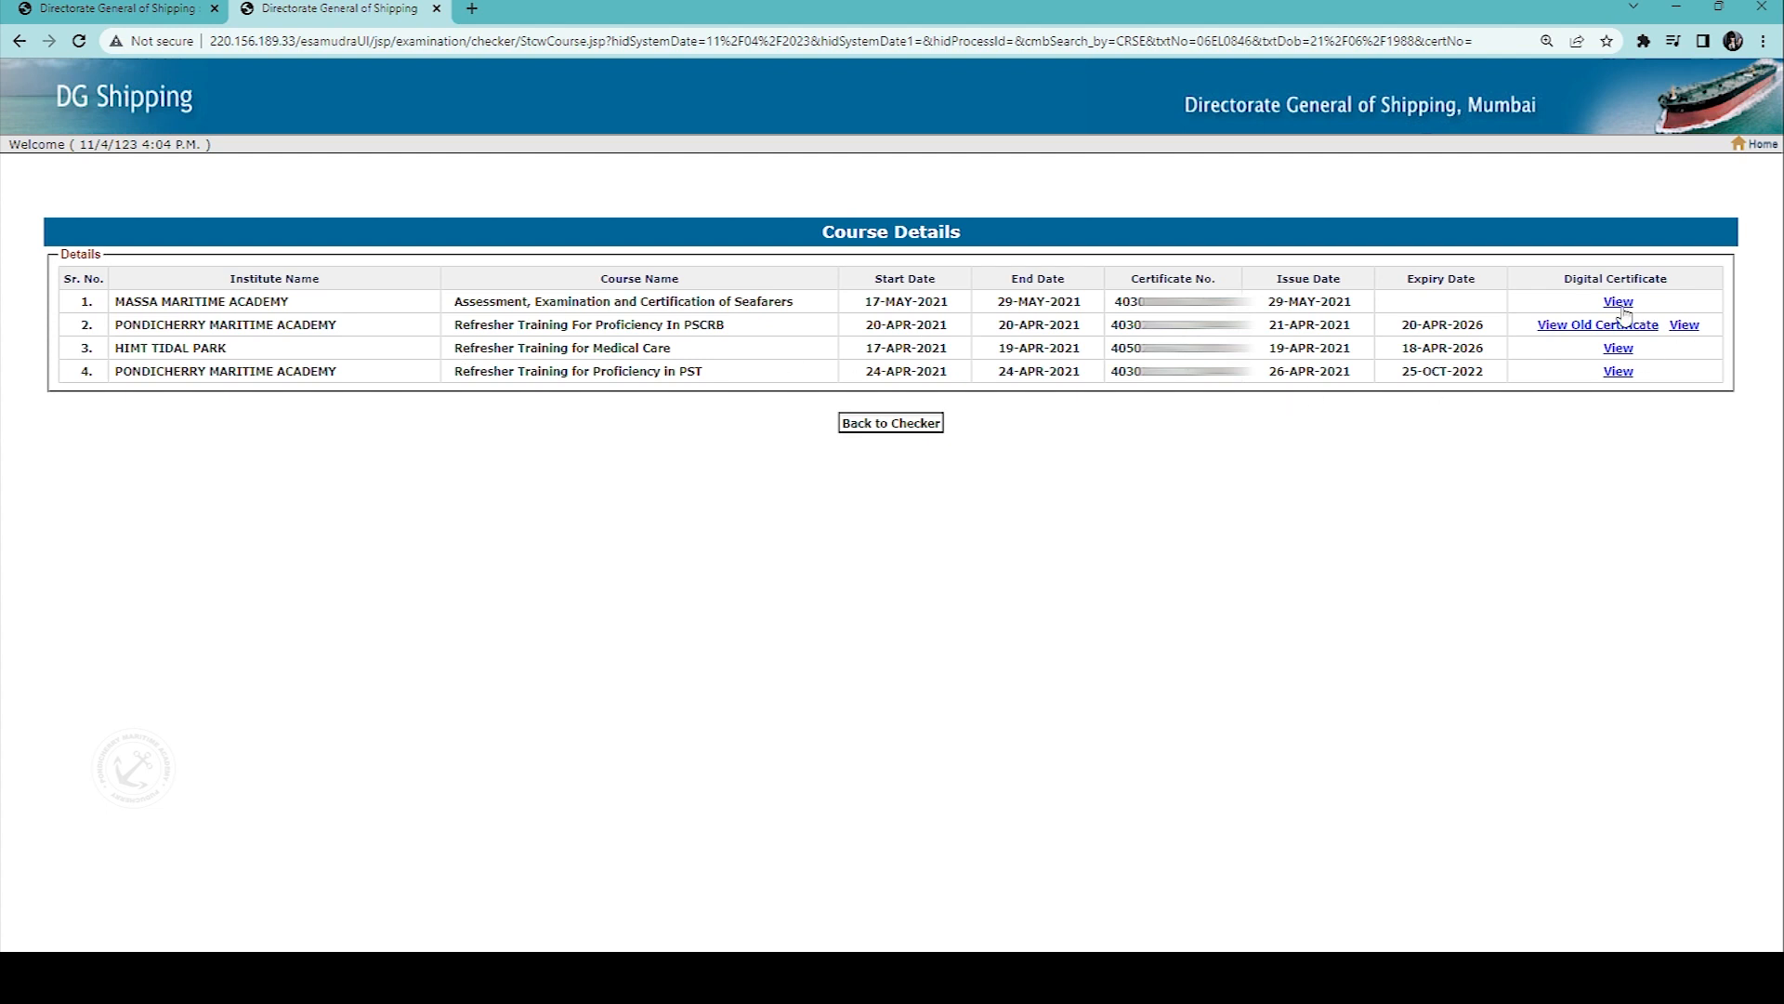
pyautogui.moveTo(1619, 369)
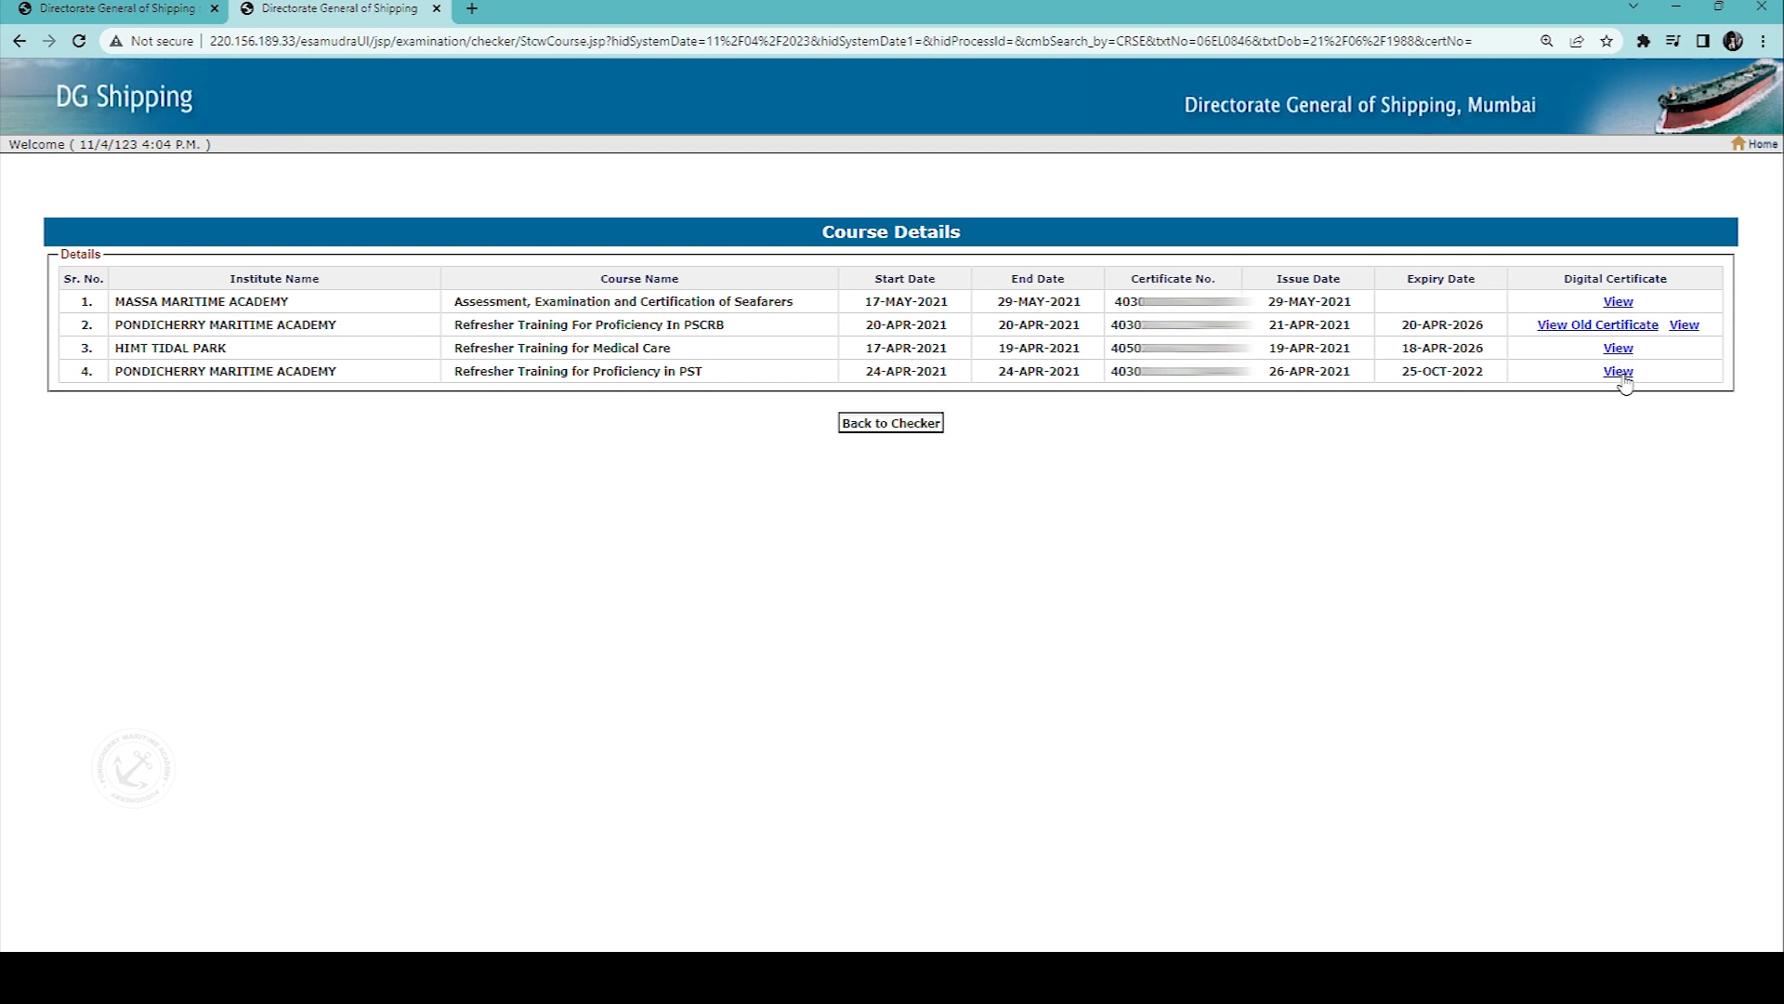
pyautogui.moveTo(965, 249)
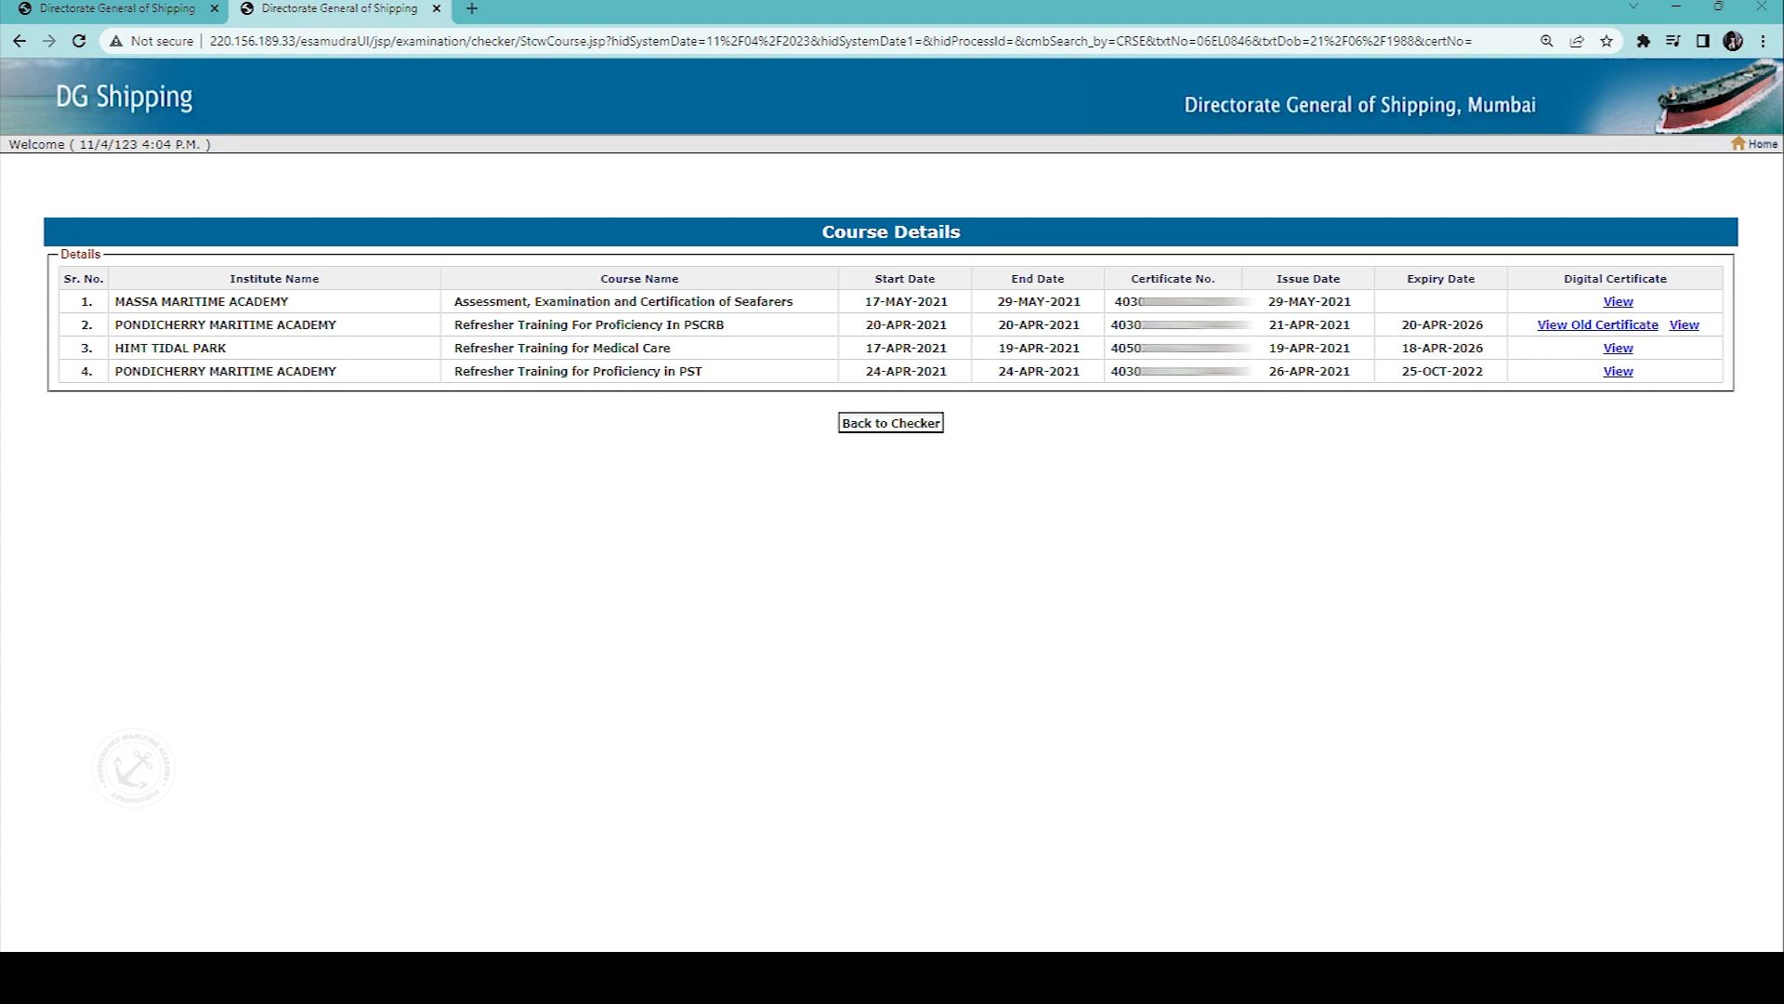
# Step: View the Pondicherry Maritime Academy PST refresher certificate and download the PDF
pyautogui.click(1617, 370)
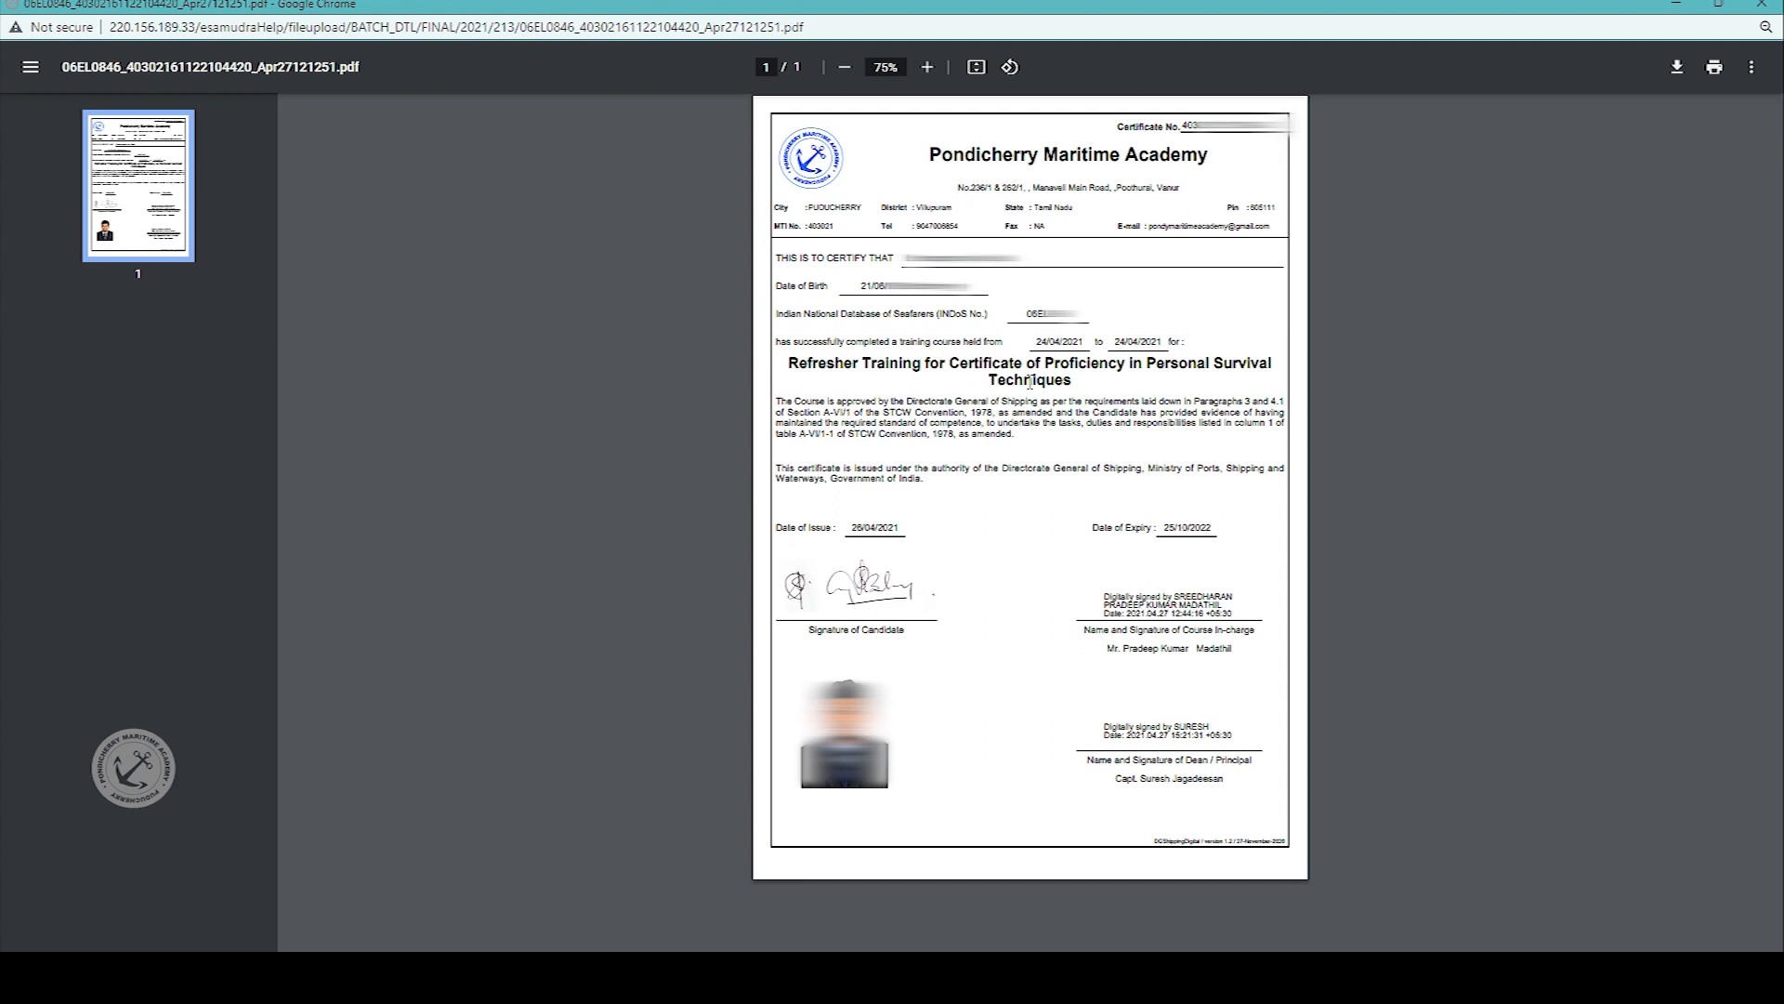
pyautogui.moveTo(1140, 569)
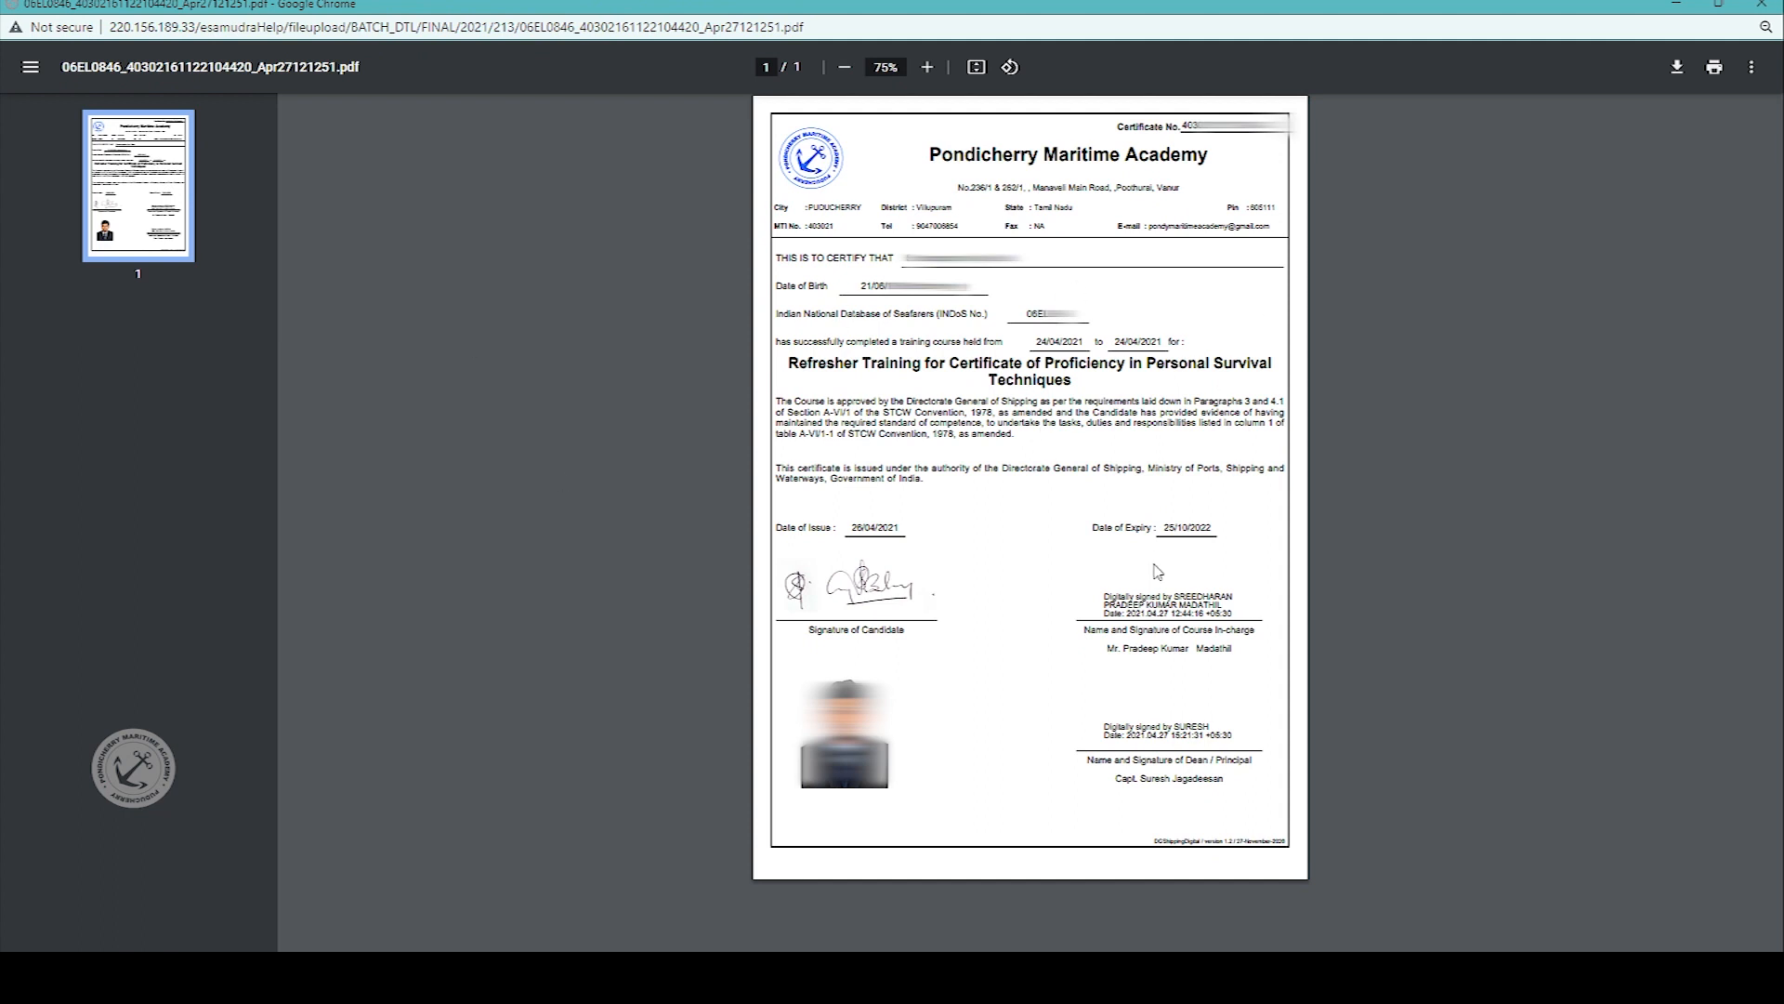
pyautogui.moveTo(1681, 275)
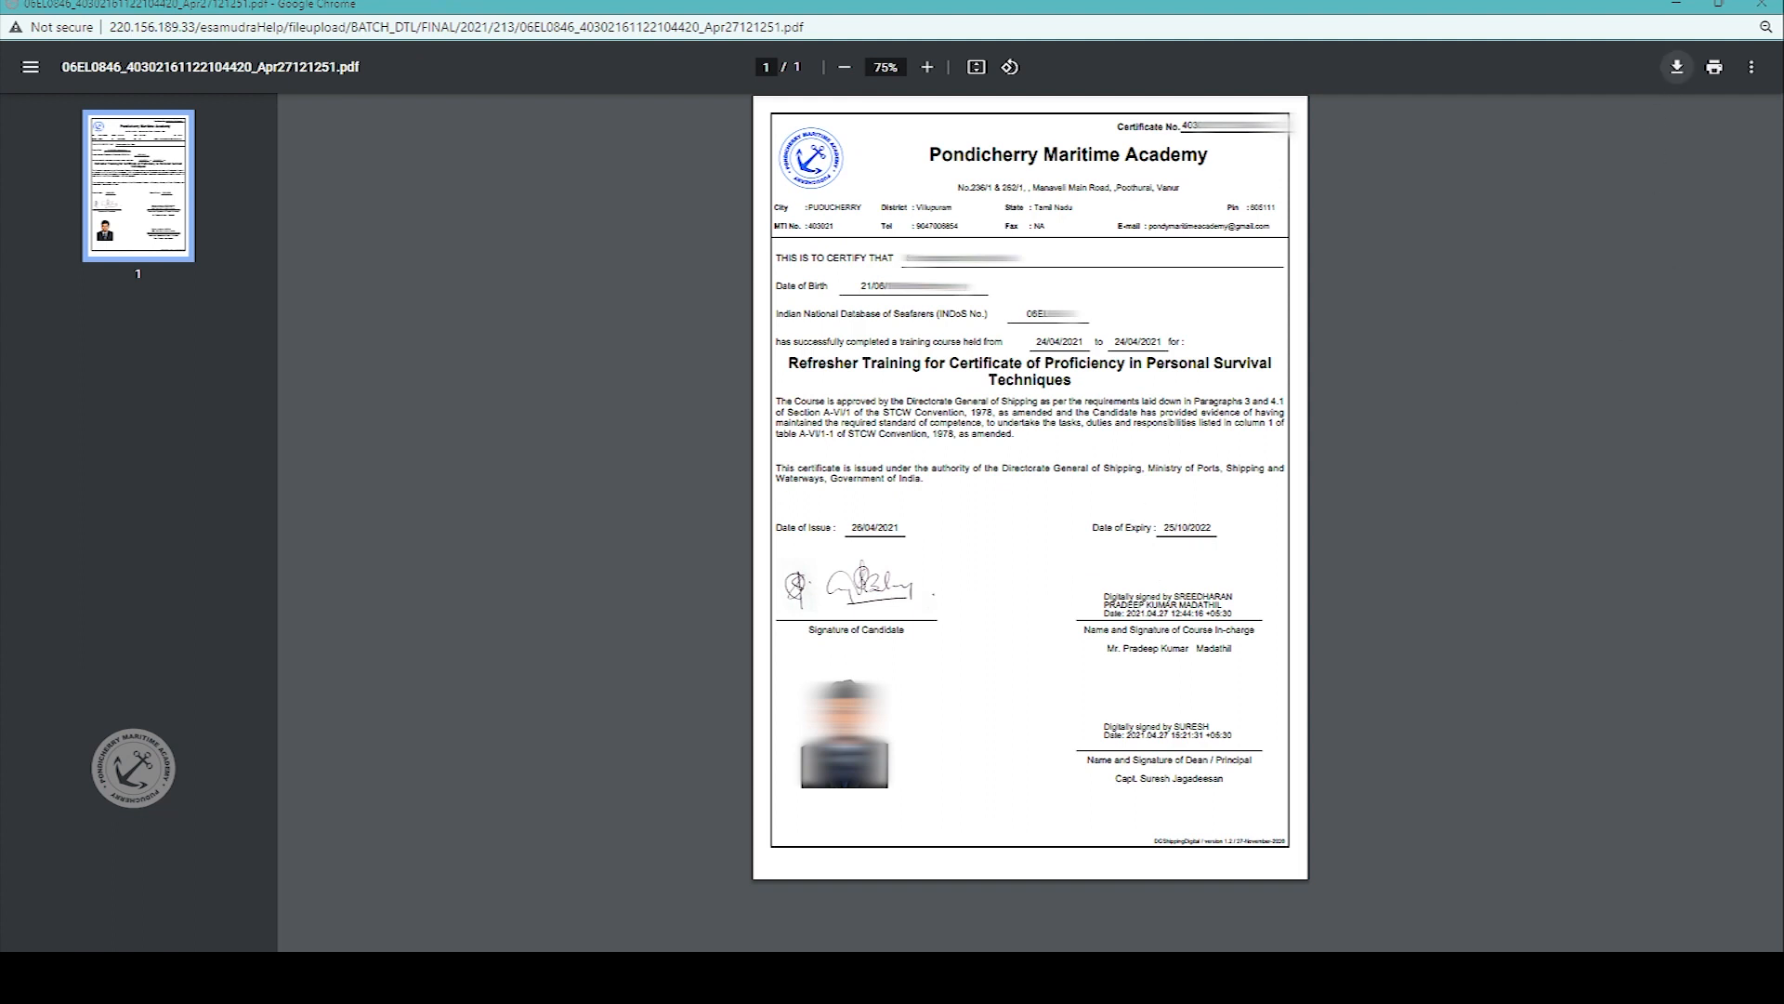
pyautogui.click(1677, 67)
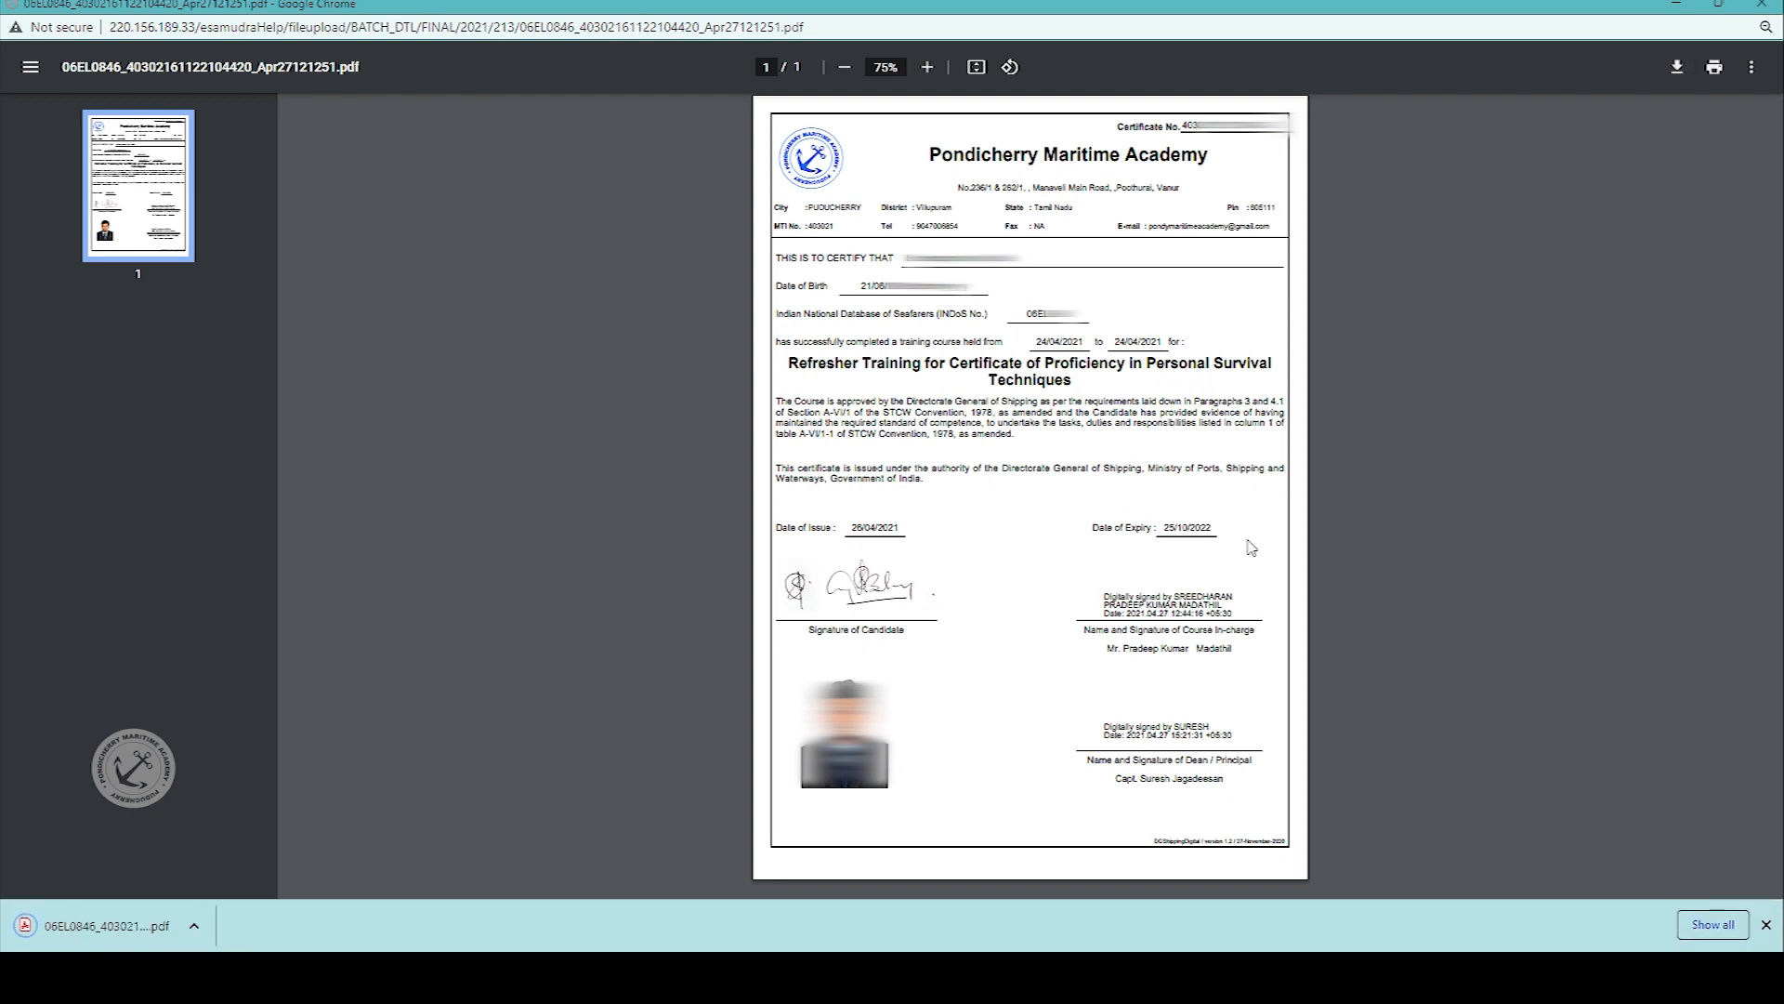